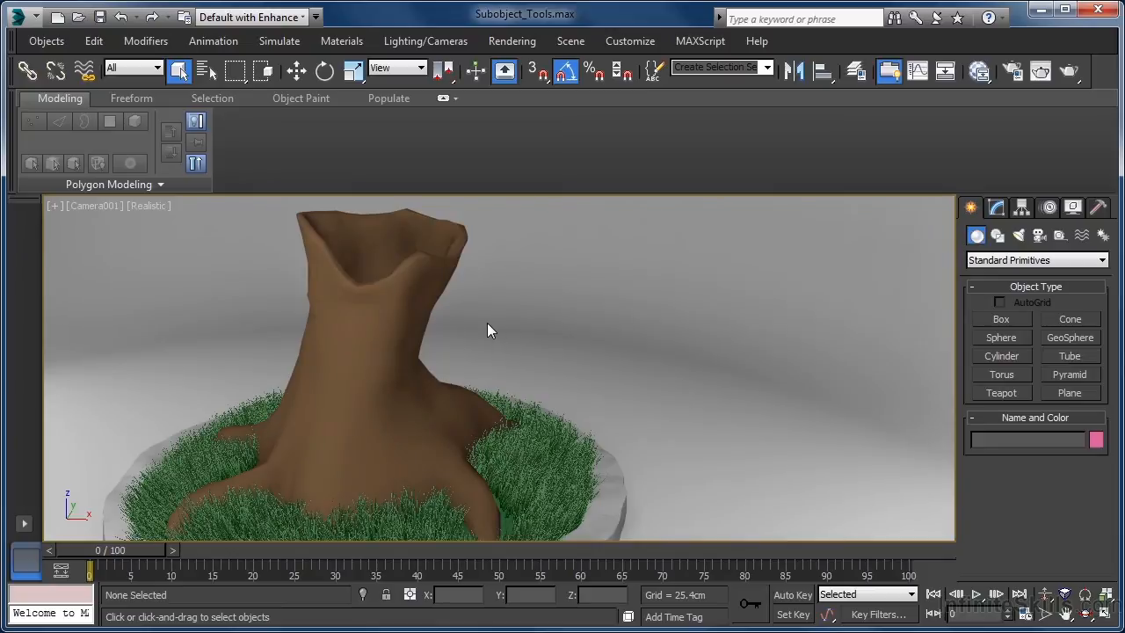
mouse_move(472, 330)
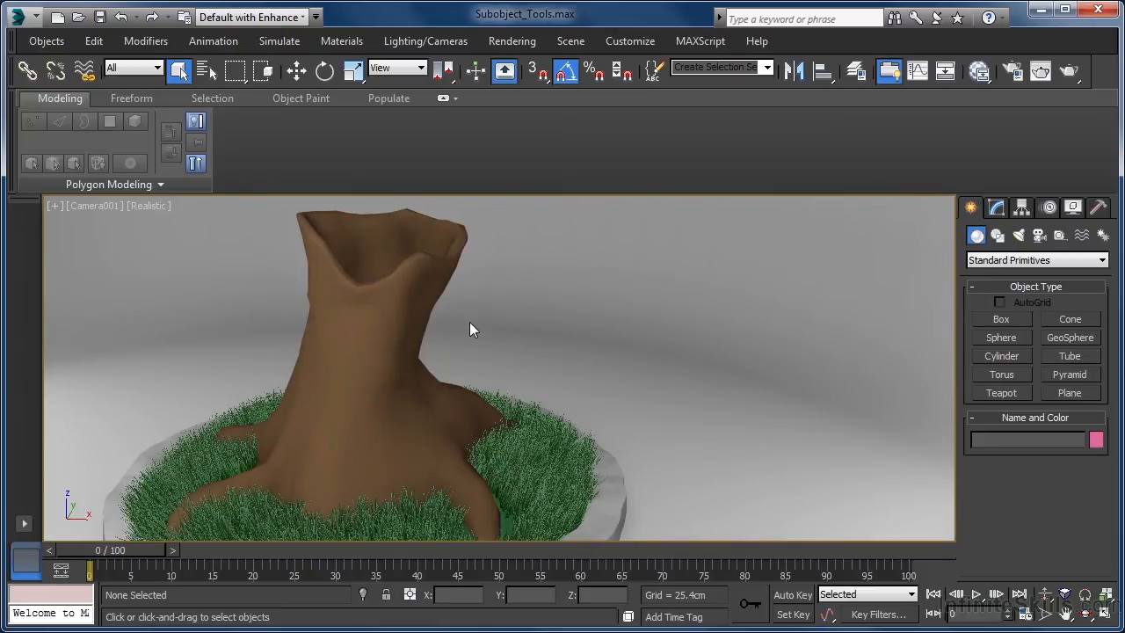
Select the dead tree trunk in the Camera viewport
left_click(397, 321)
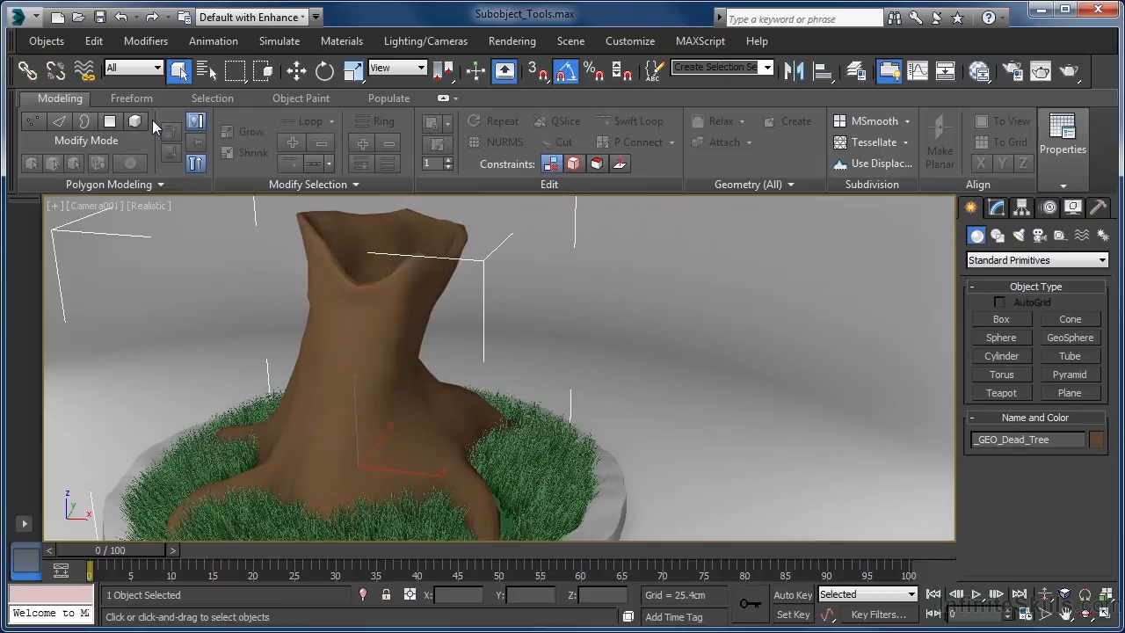
Enter the trunk's Editable Poly Polygon level with edged faces visible
left_click(33, 120)
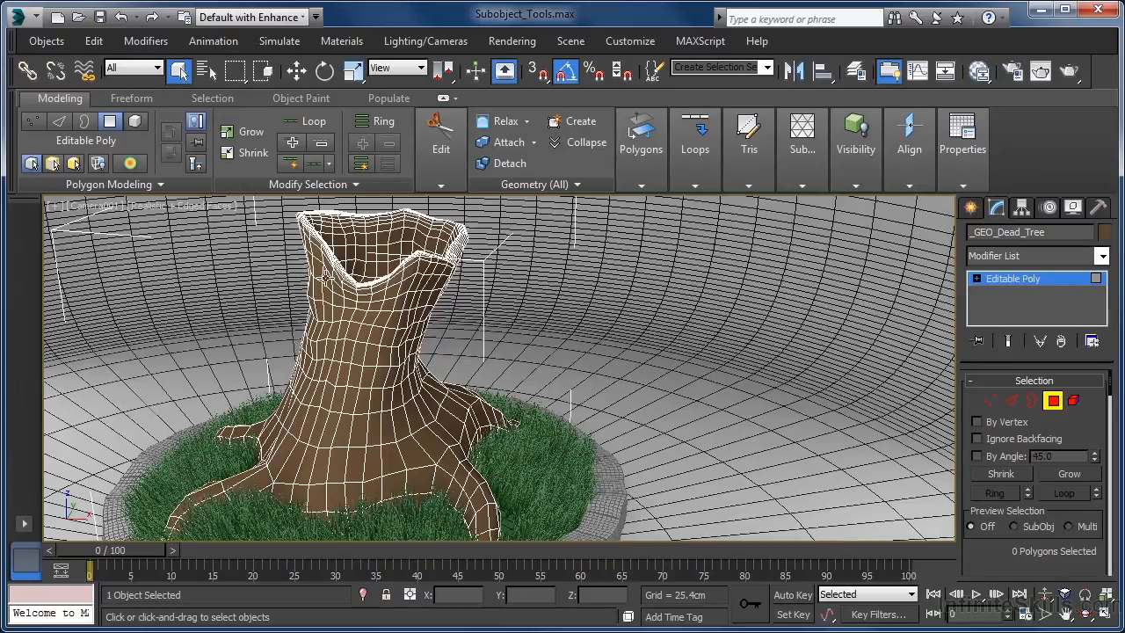
Select six adjacent polygons on the trunk's front, starting from one face
left_click(349, 398)
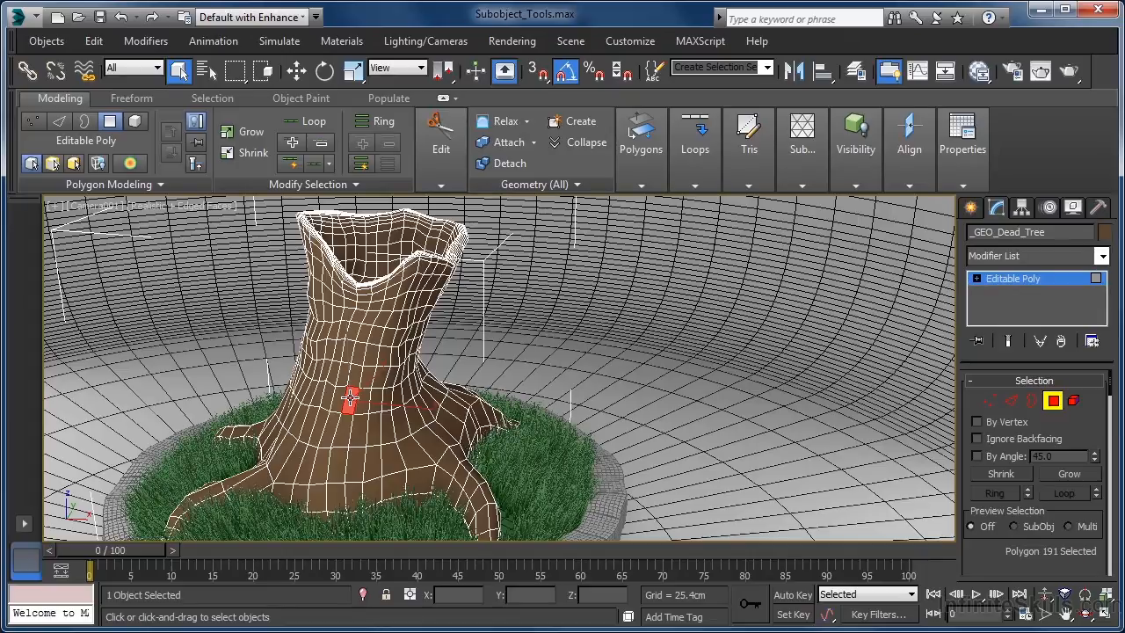
left_click(347, 382)
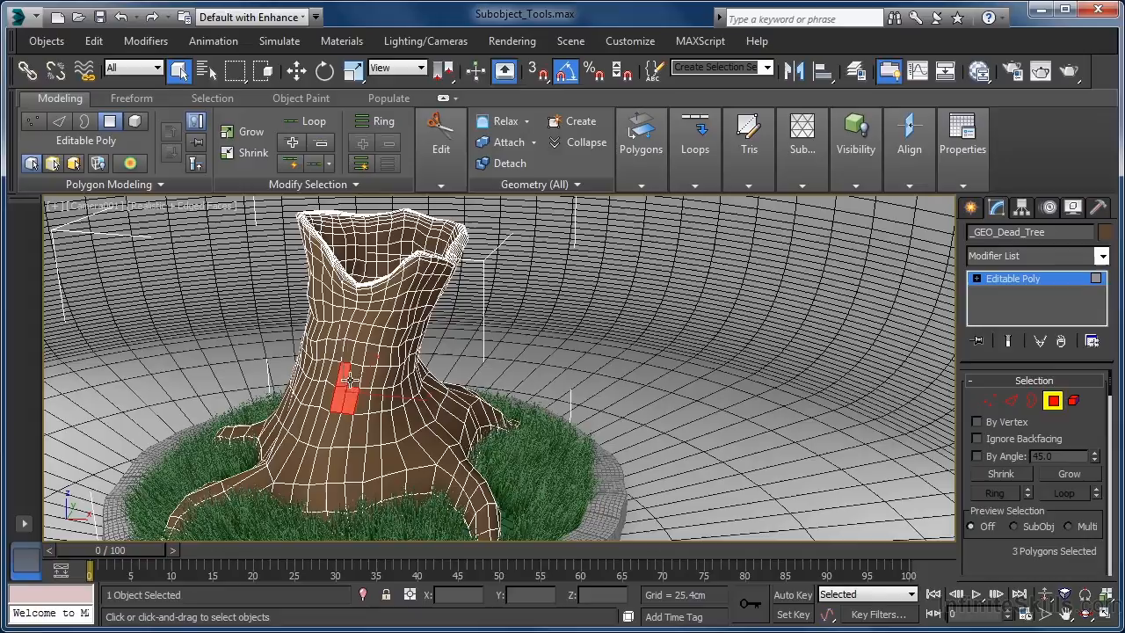
left_click(360, 391)
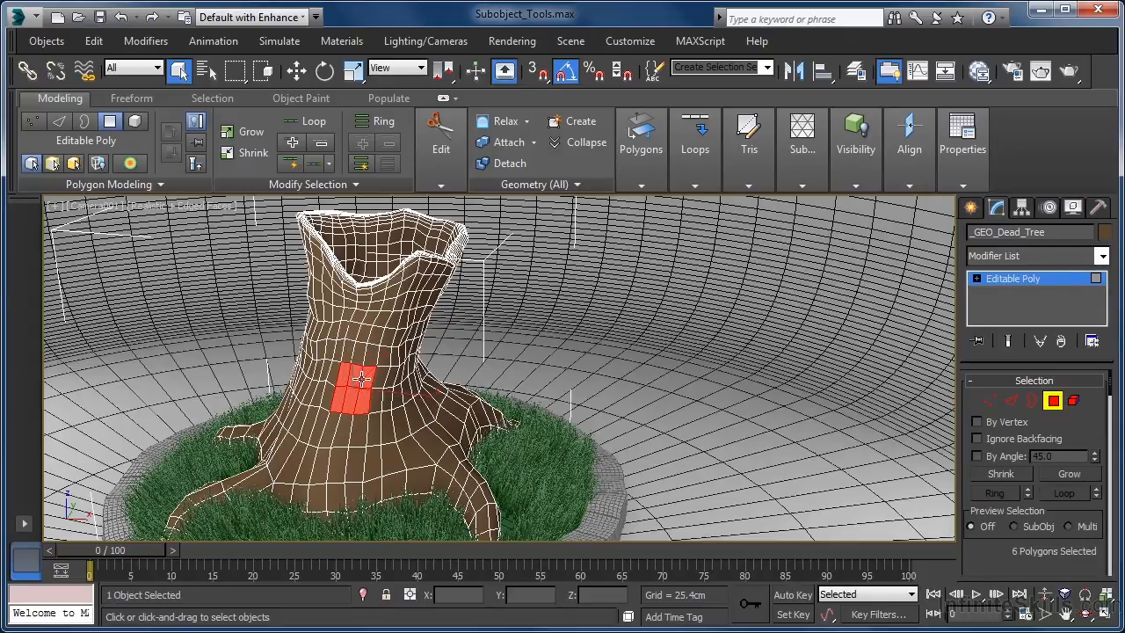
mouse_move(337, 426)
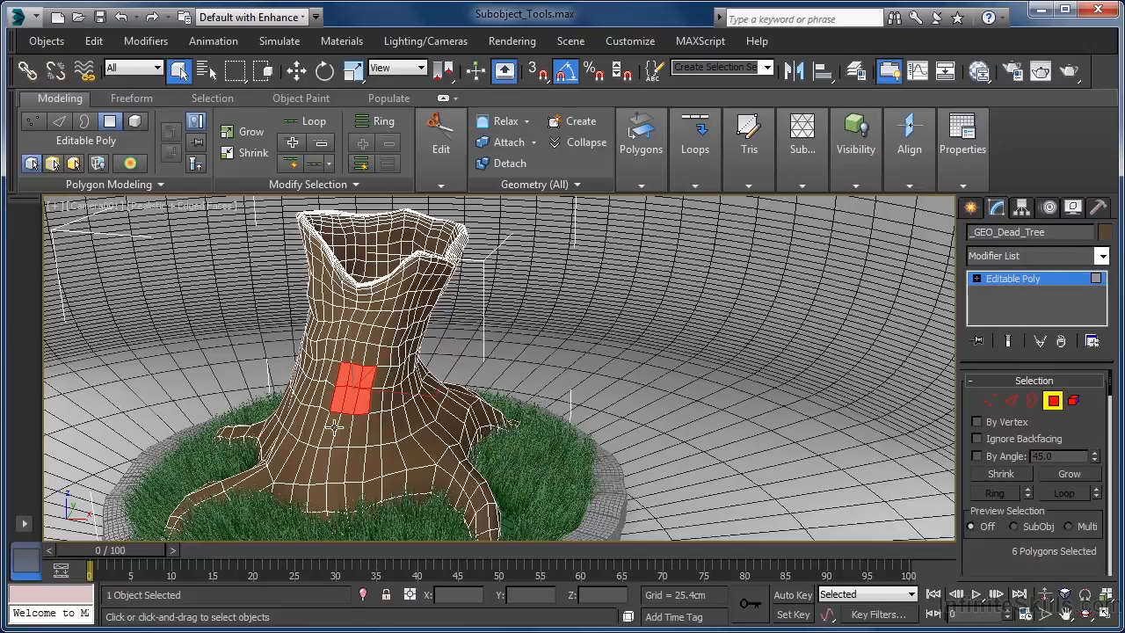
mouse_move(382, 415)
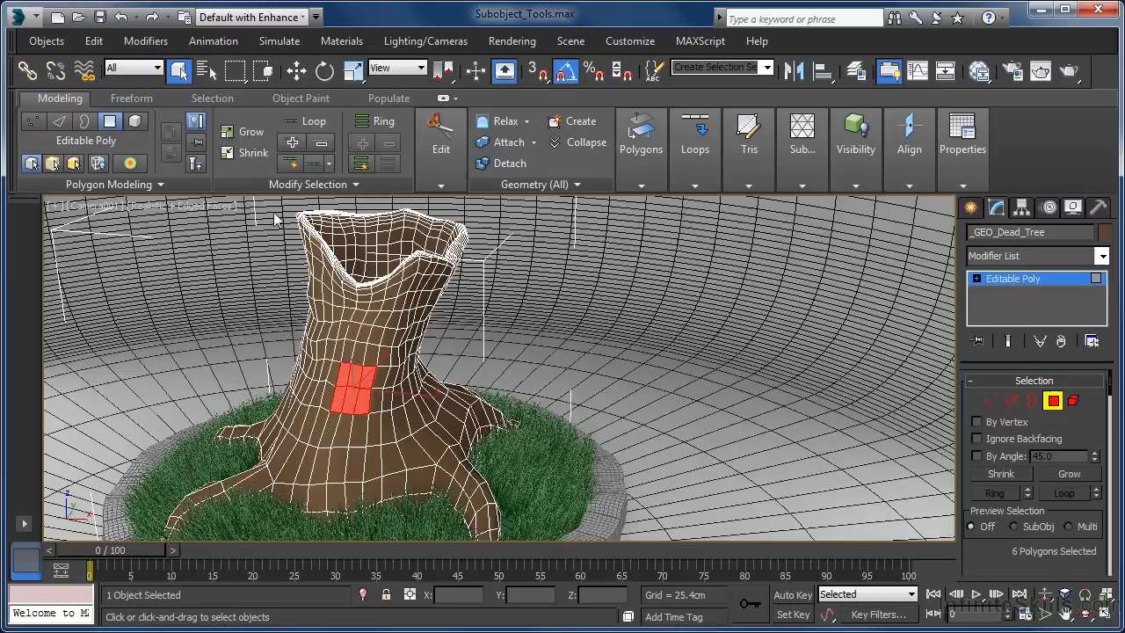
Grow the polygon selection twice, then shrink it back to a 20-polygon patch
left_click(251, 131)
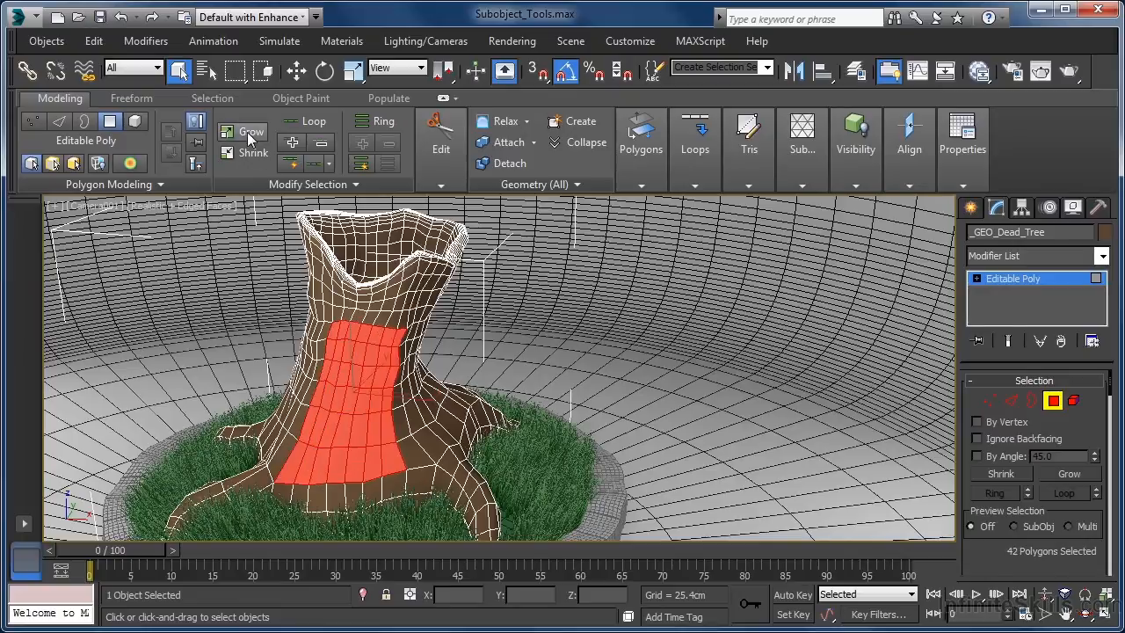
left_click(252, 131)
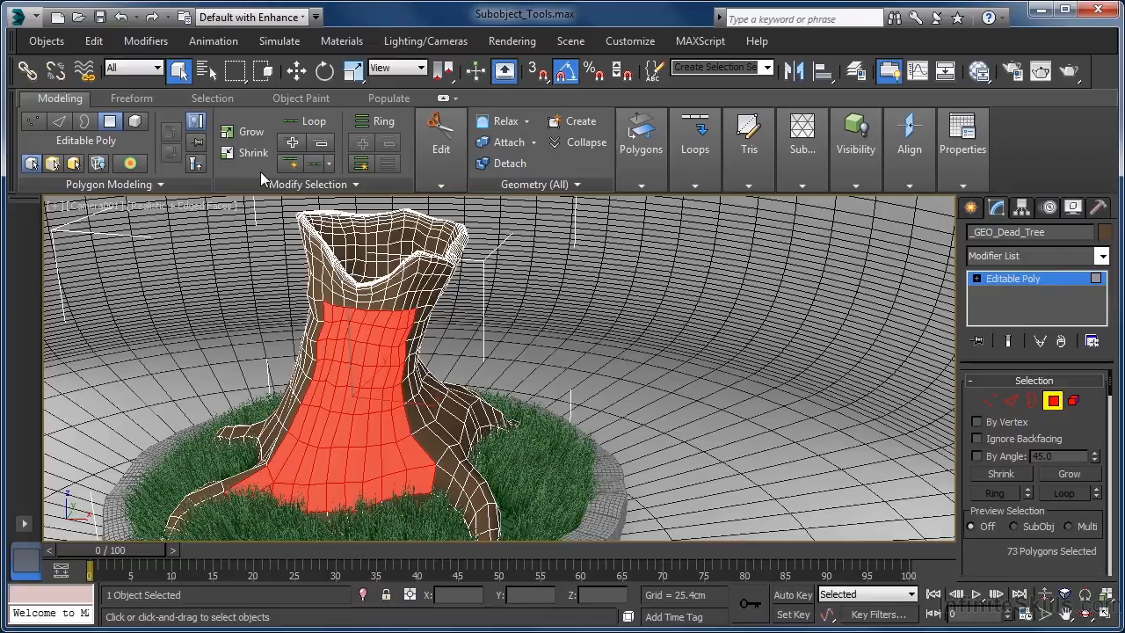
left_click(253, 152)
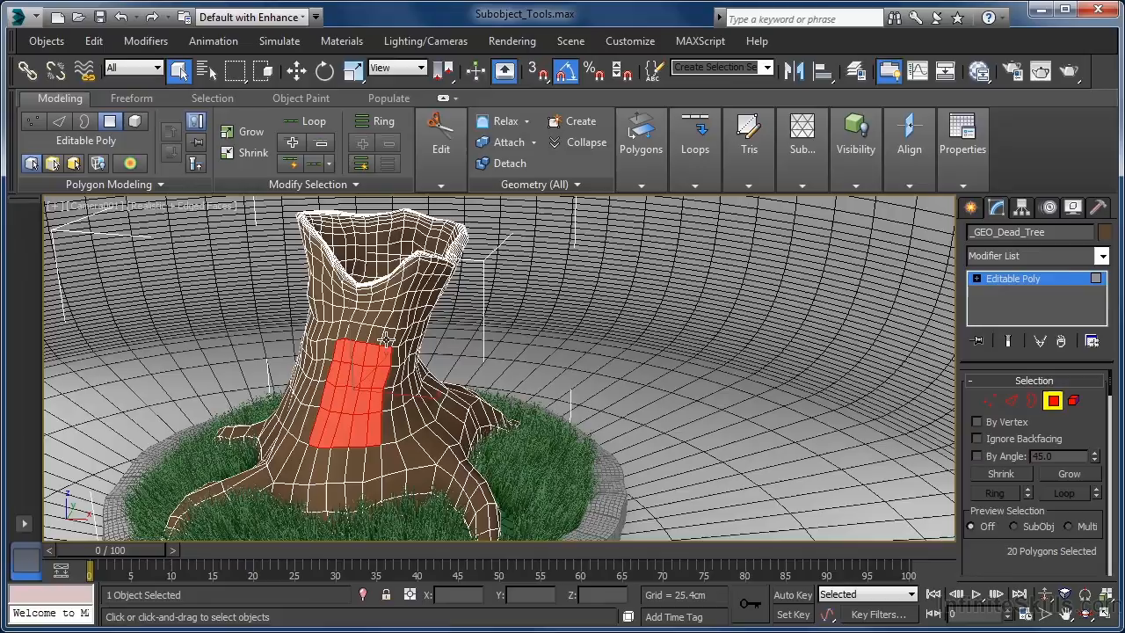
mouse_move(187, 268)
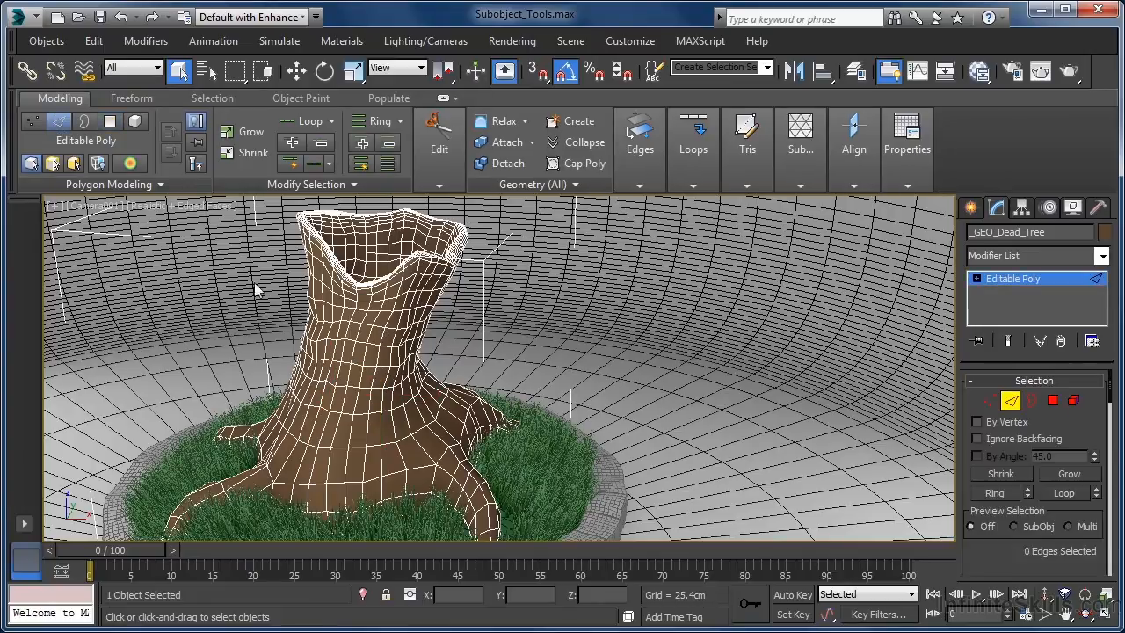
Select a single edge on the trunk's lower front
left_click(347, 418)
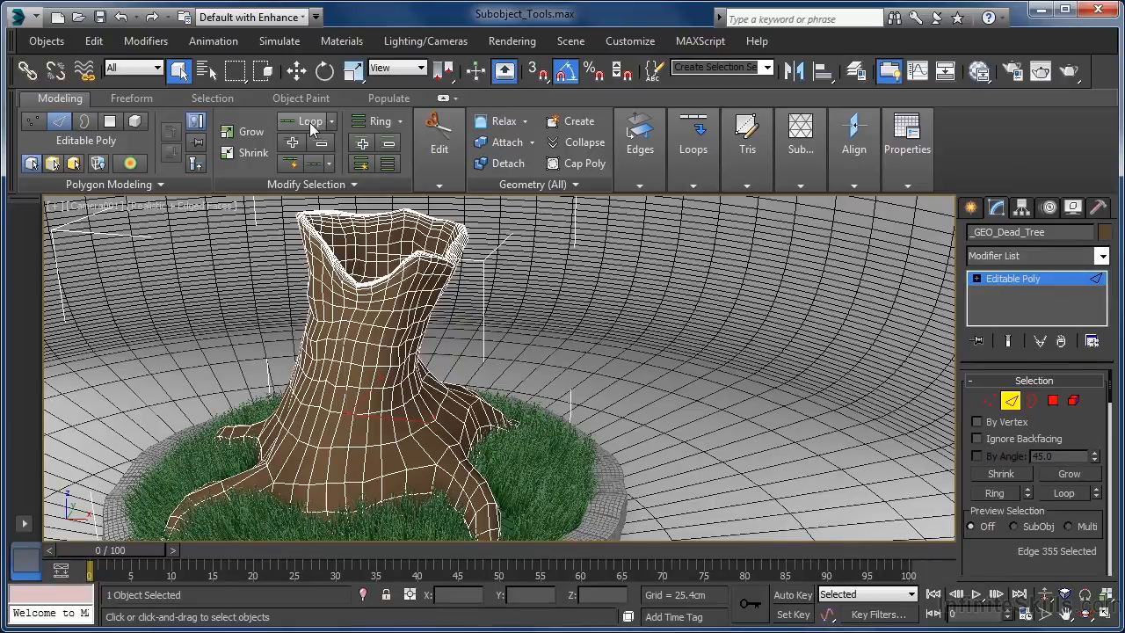
mouse_move(310, 120)
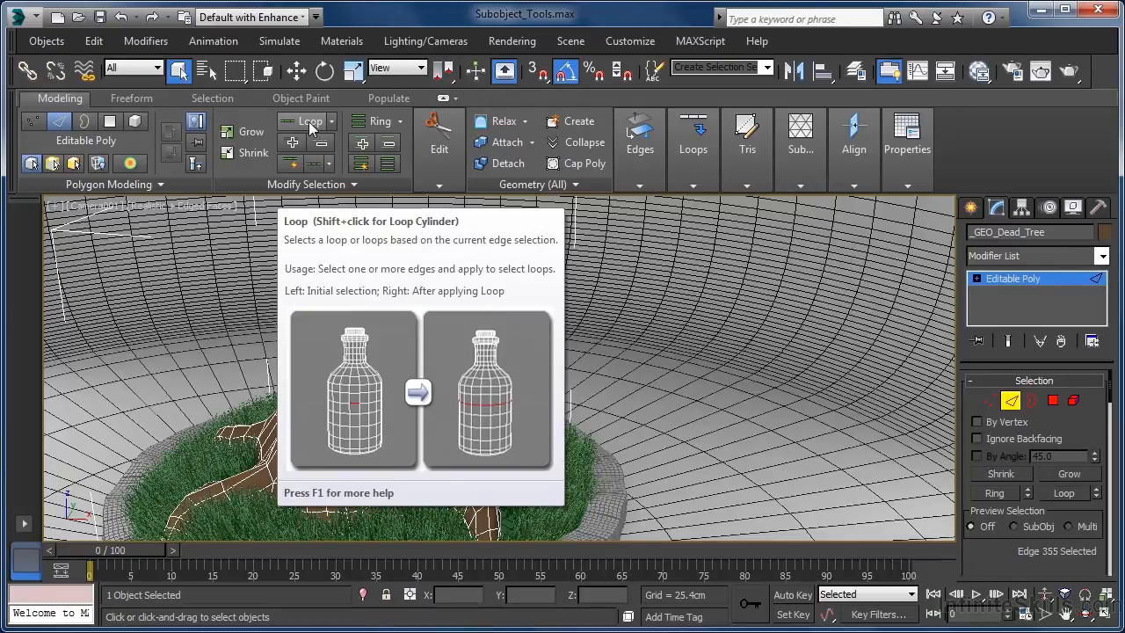
Extend the single edge into a 32-edge loop around the lower trunk
left_click(309, 121)
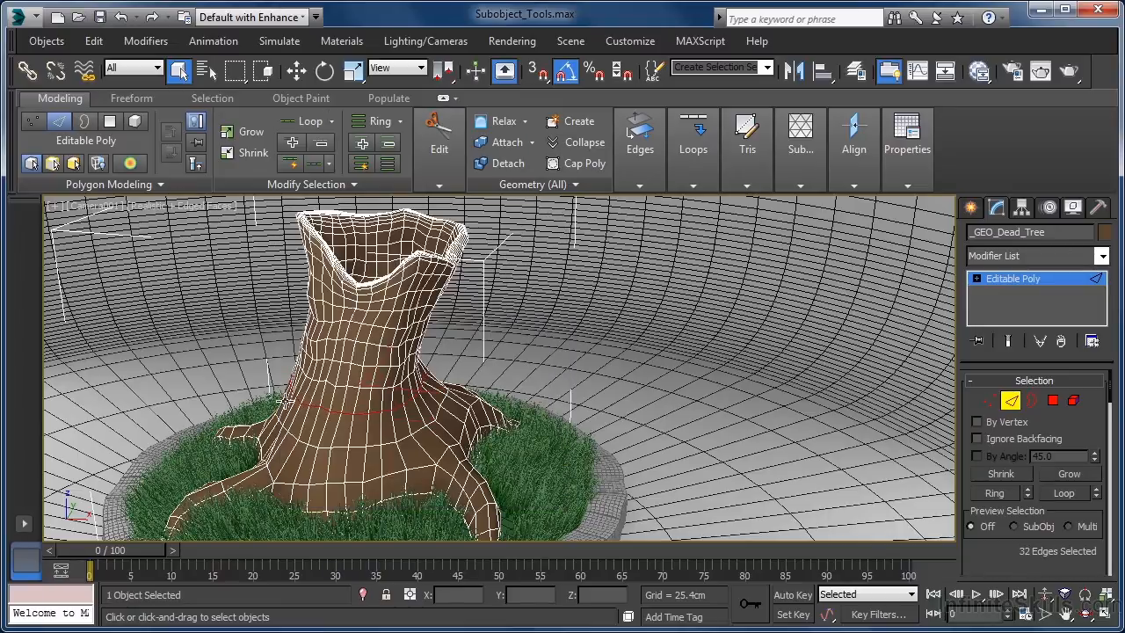
mouse_move(446, 369)
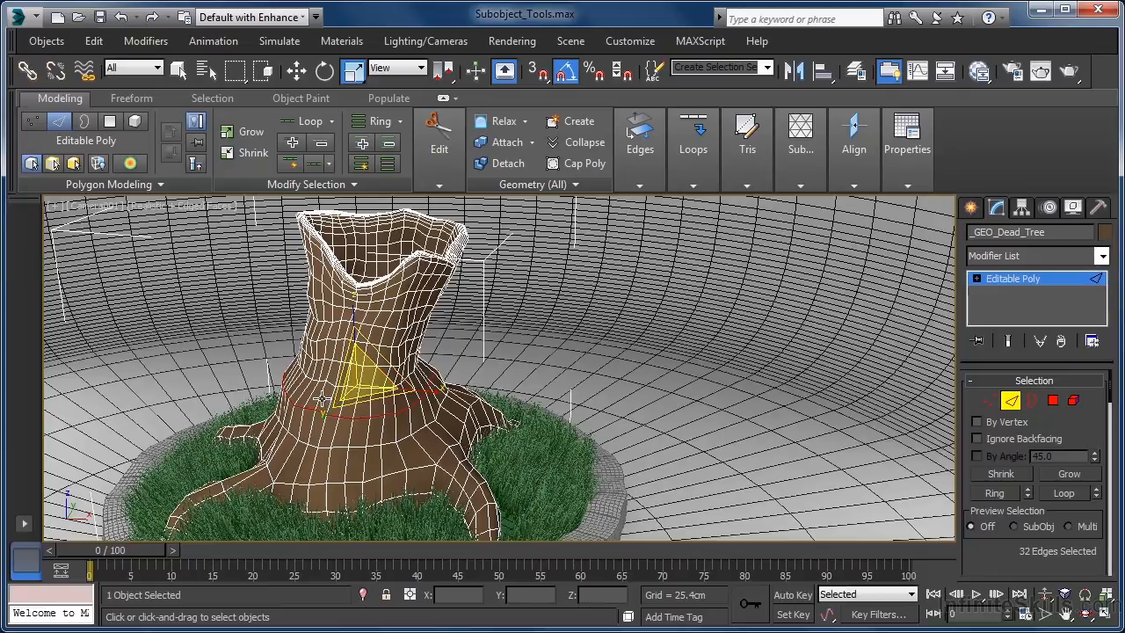
Scale the lower trunk's edge loop outward so that ring bulges
left_click(325, 396)
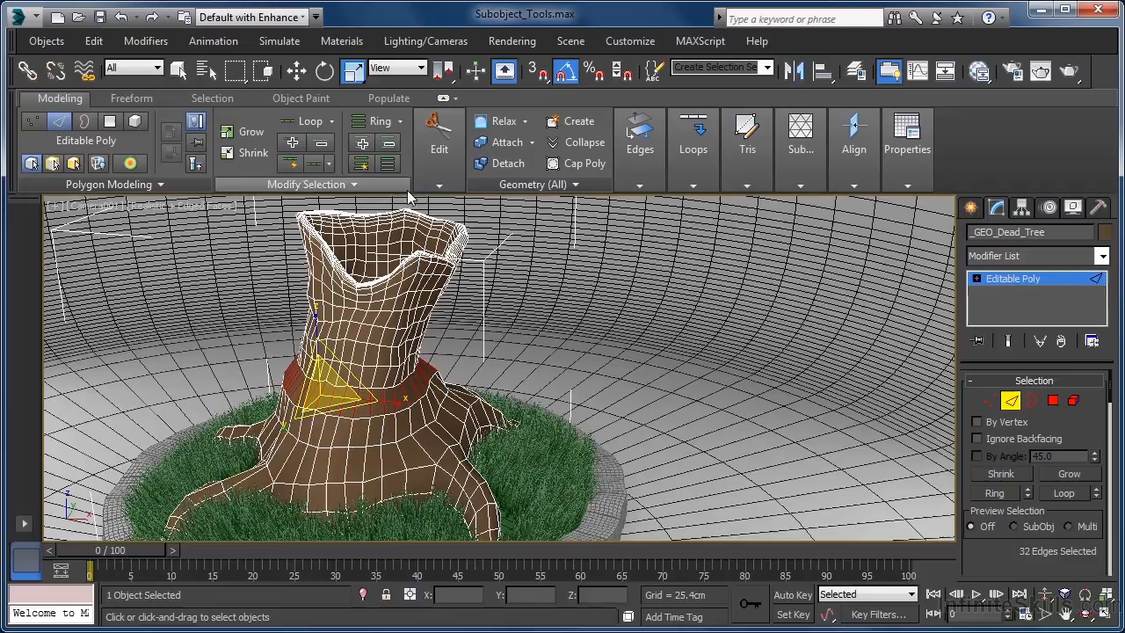
mouse_move(440, 343)
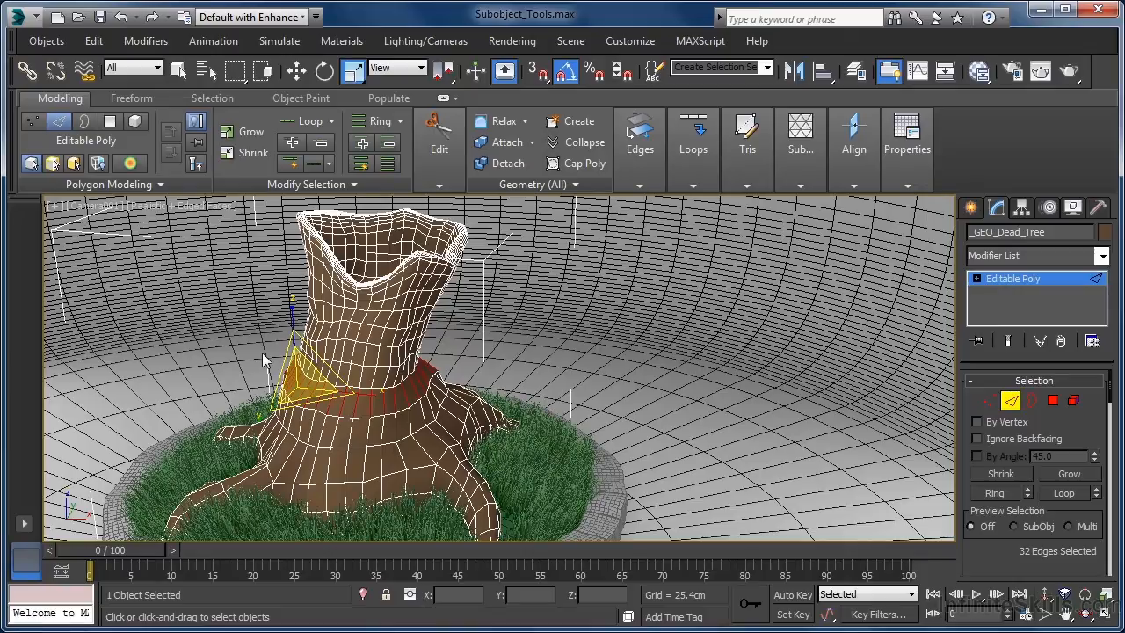
Select an edge loop around the trunk base, then return to Polygon level
left_click(179, 71)
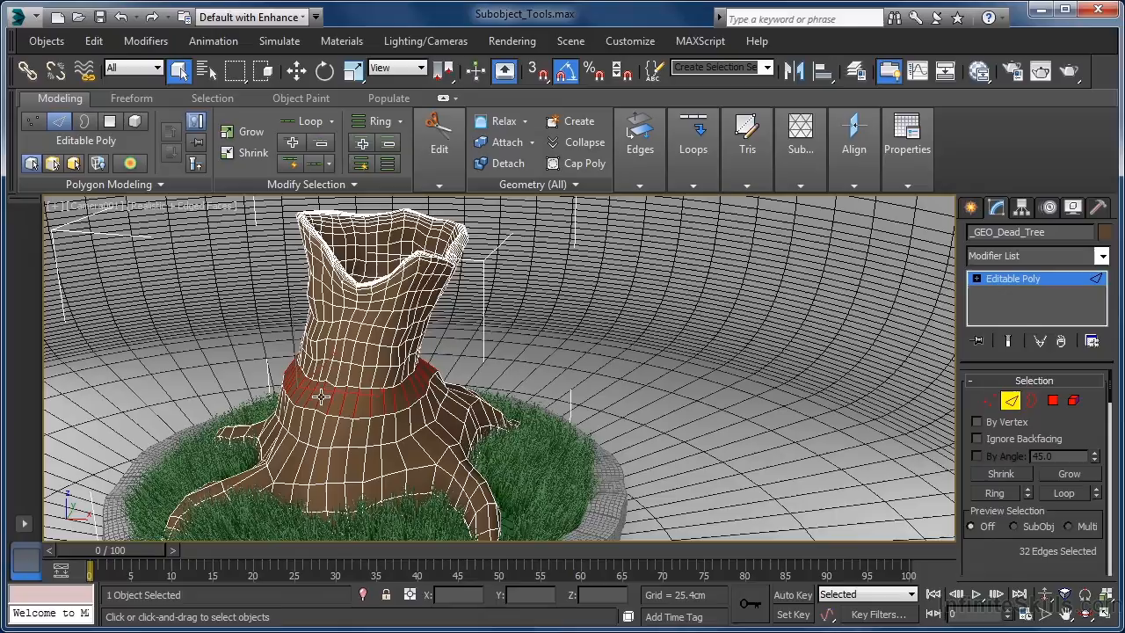
mouse_move(371, 369)
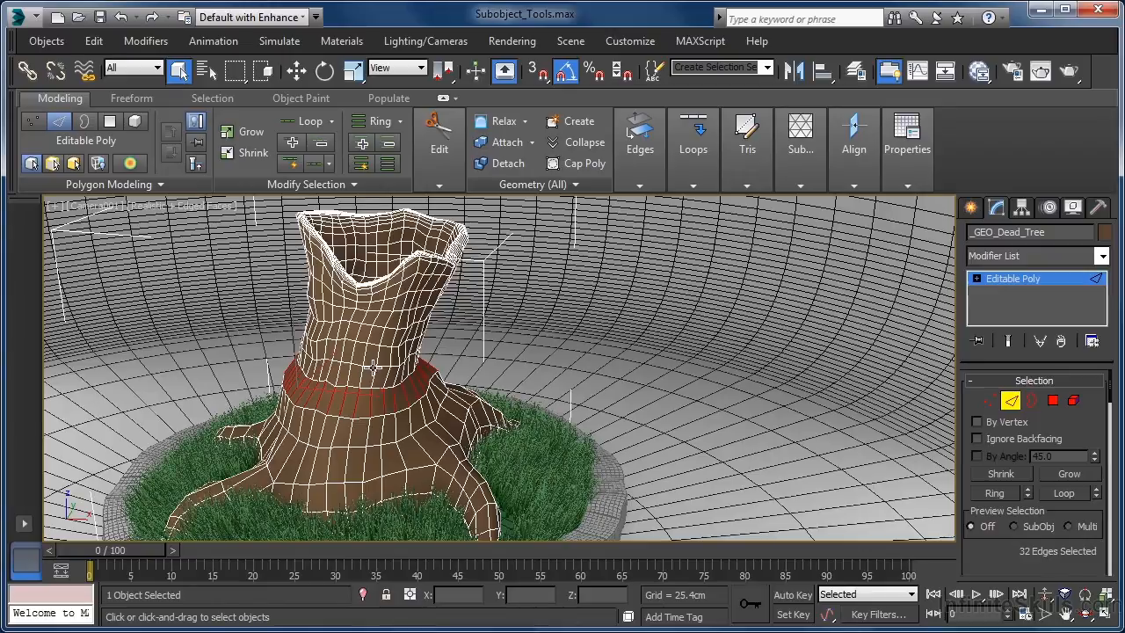
mouse_move(364, 417)
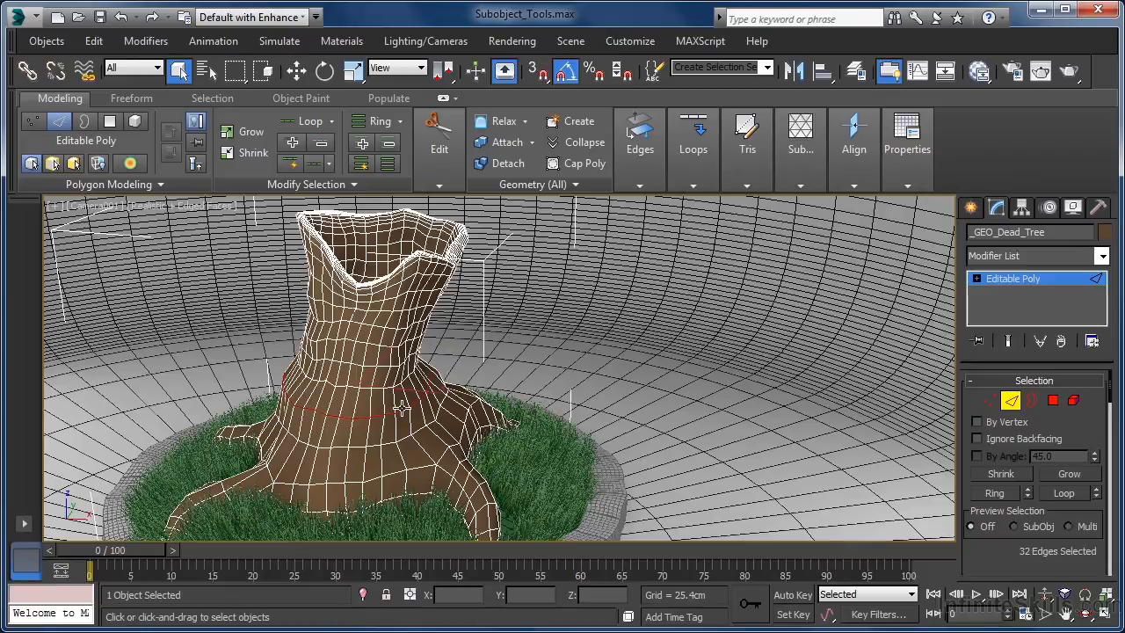
left_click(400, 406)
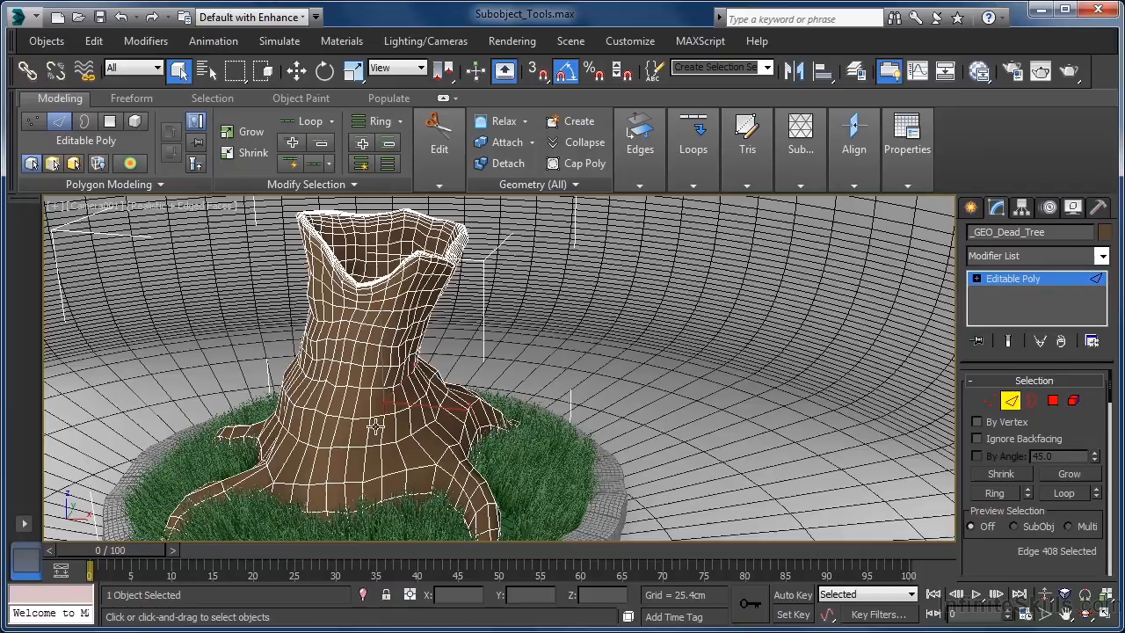
left_click(371, 402)
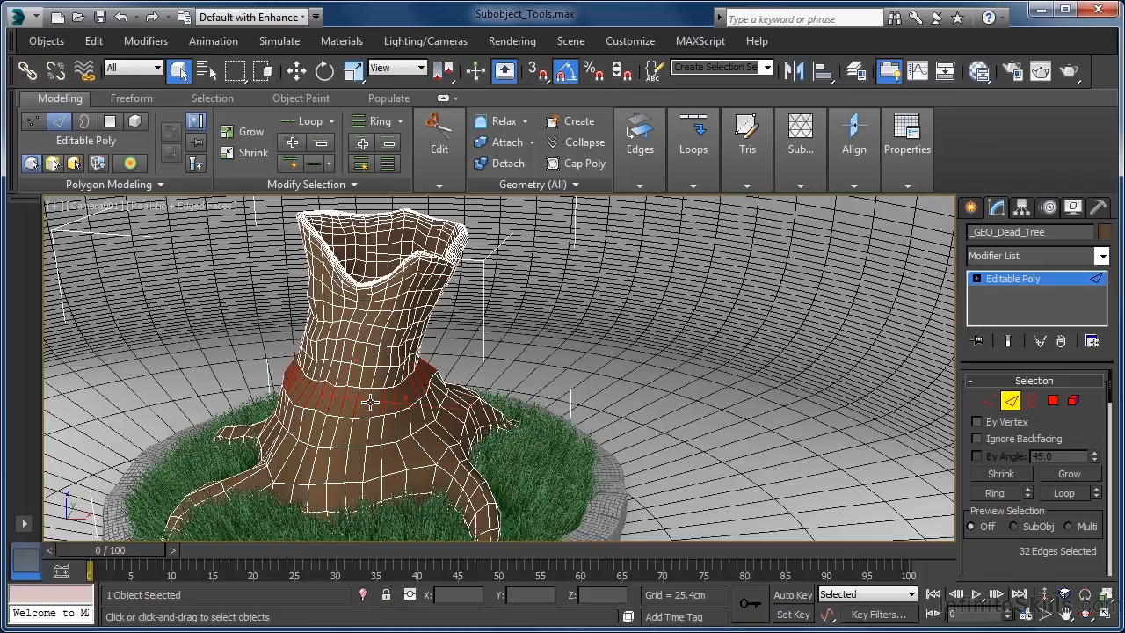
mouse_move(363, 405)
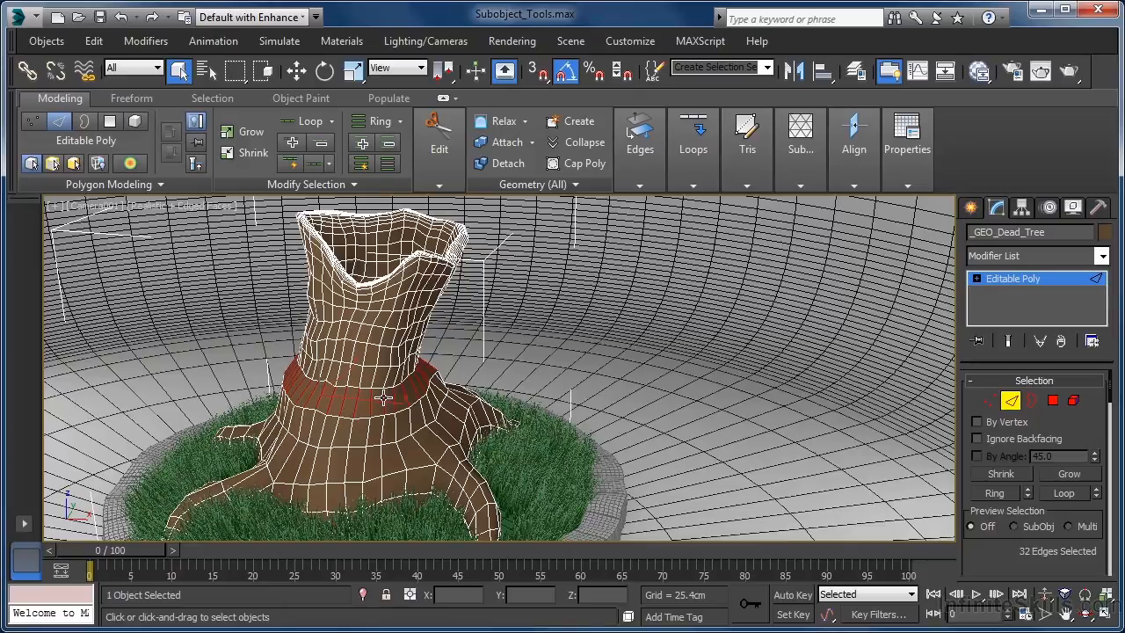
mouse_move(382, 396)
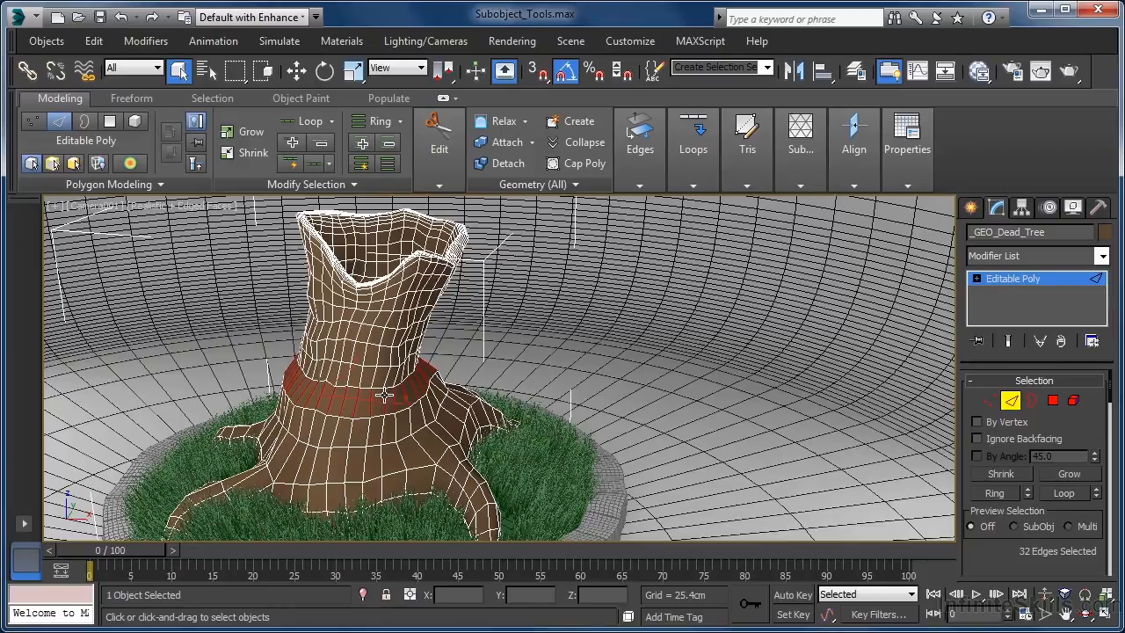
left_click(109, 121)
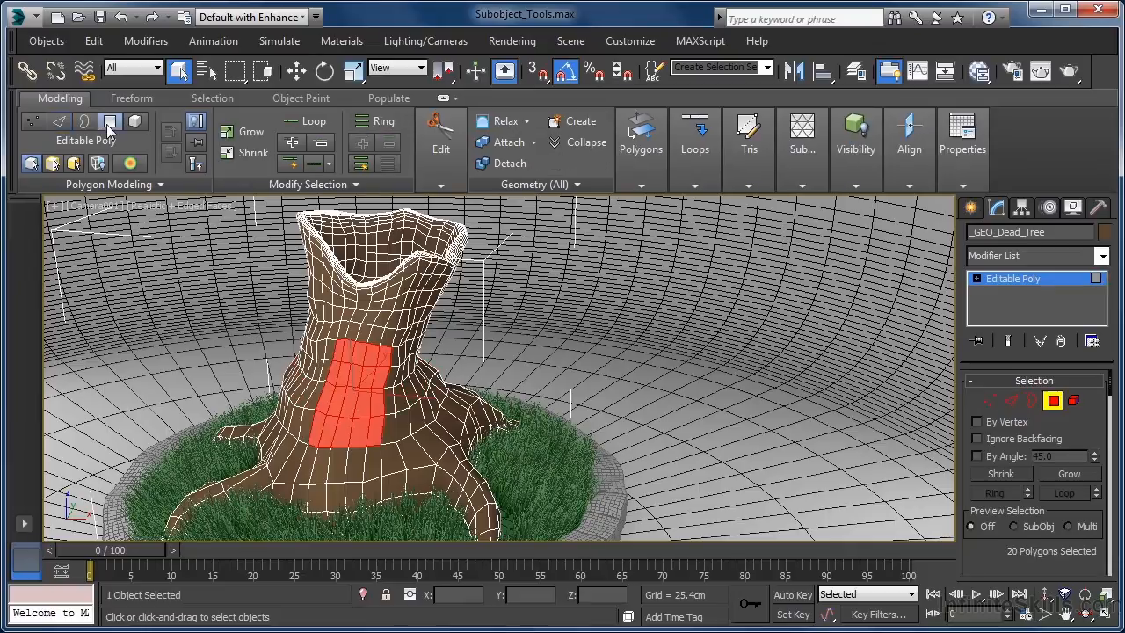
Try a polygon band and vertical strip, then select one lower-front polygon and extend it with Loop
left_click(349, 404)
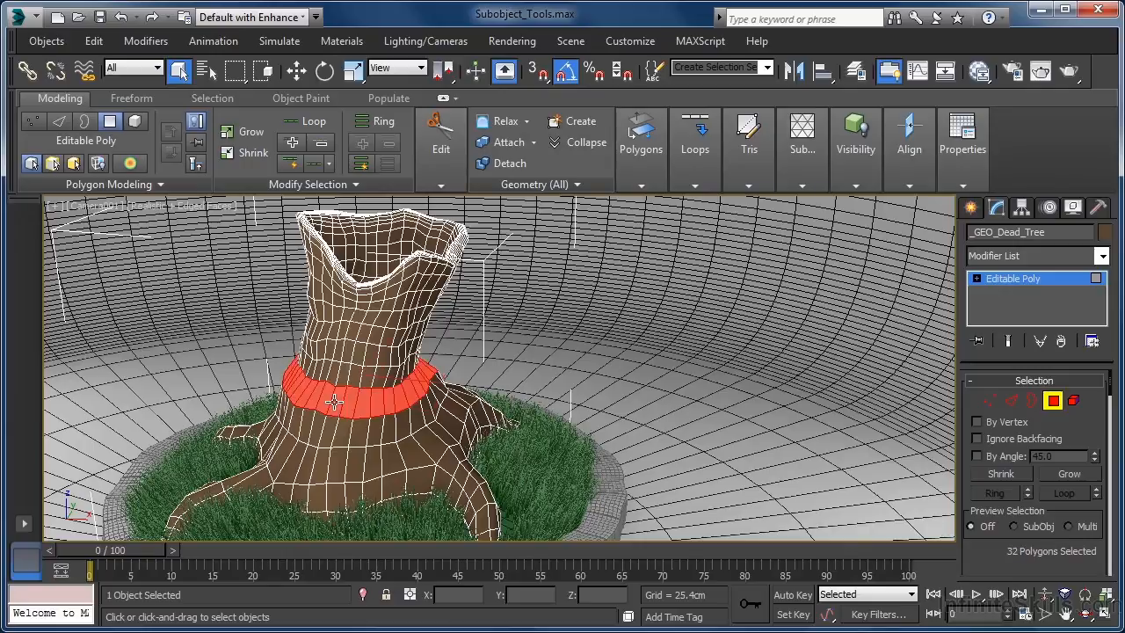
mouse_move(319, 398)
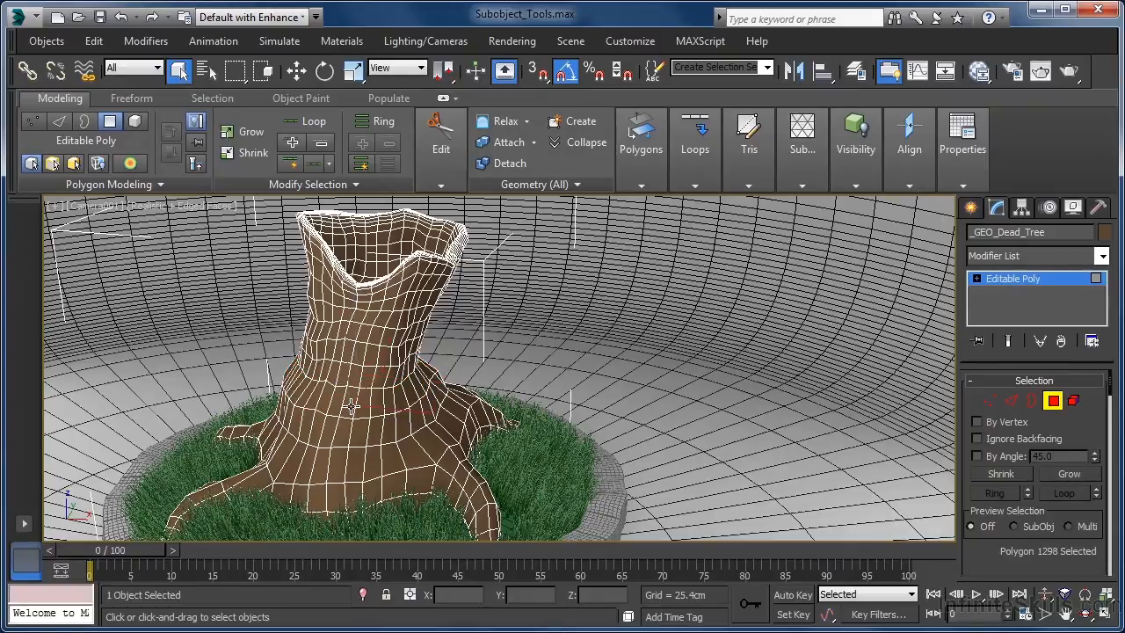
left_click(350, 404)
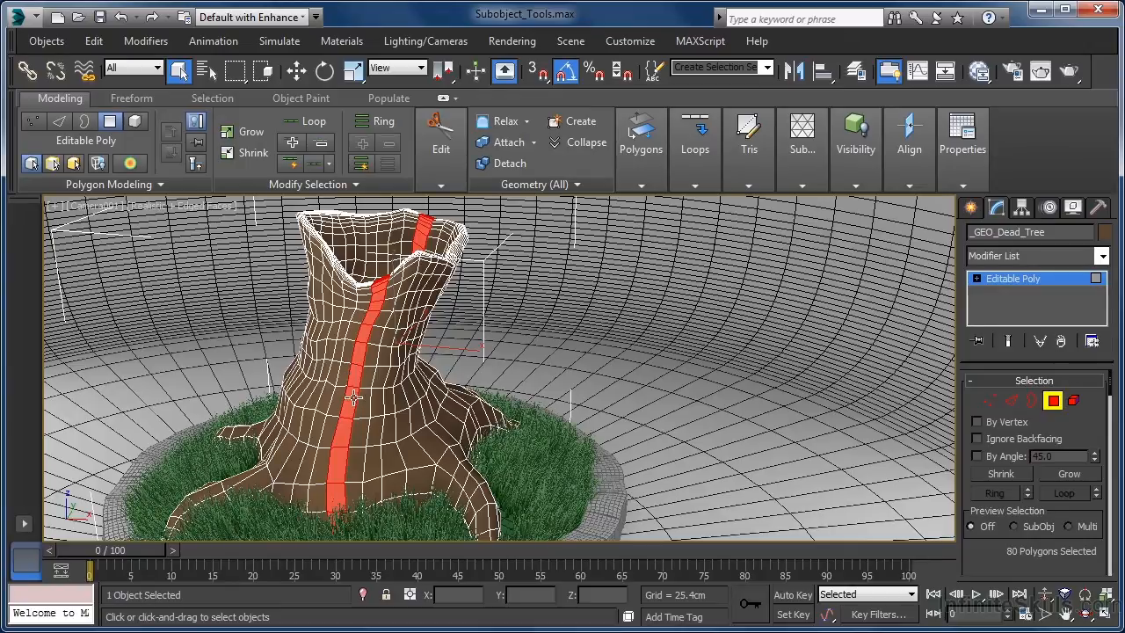
left_click(351, 400)
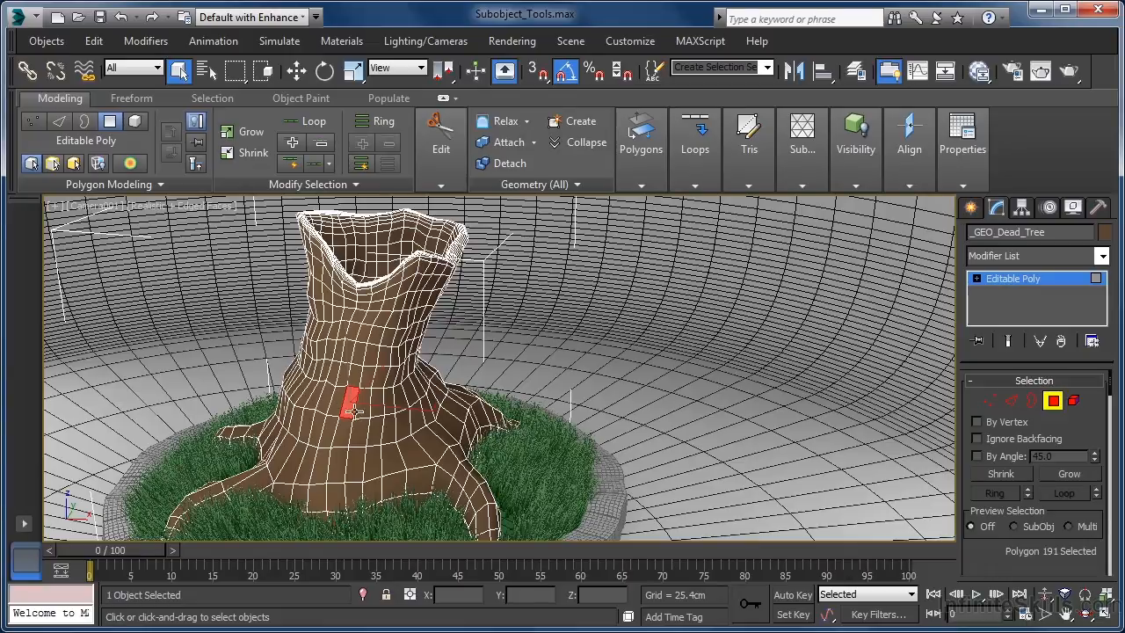
mouse_move(993, 501)
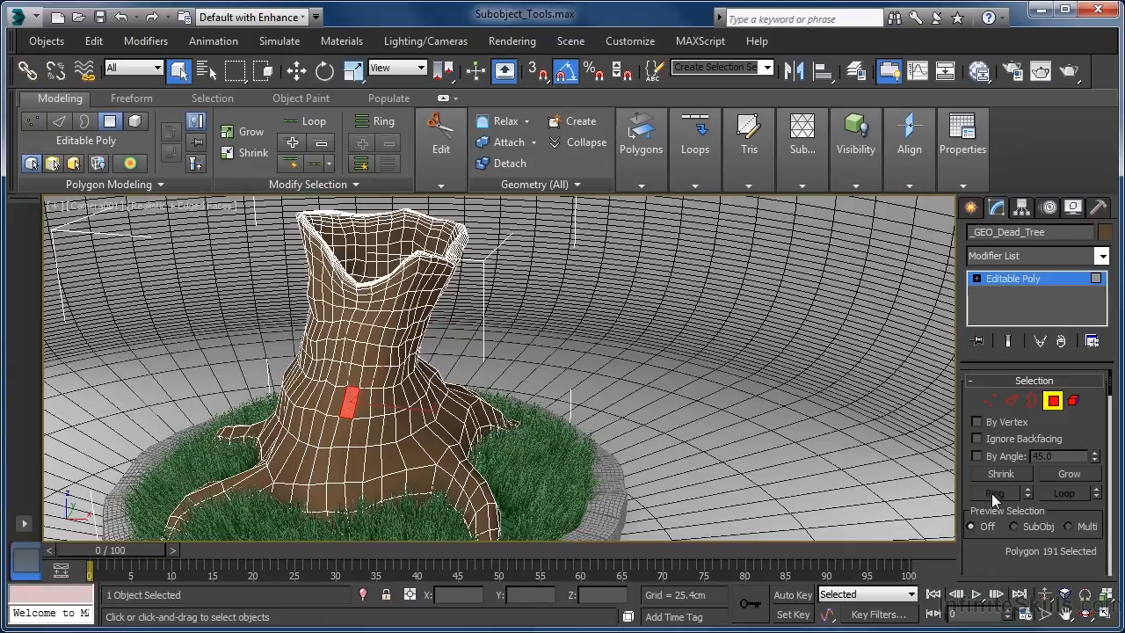
mouse_move(1072, 501)
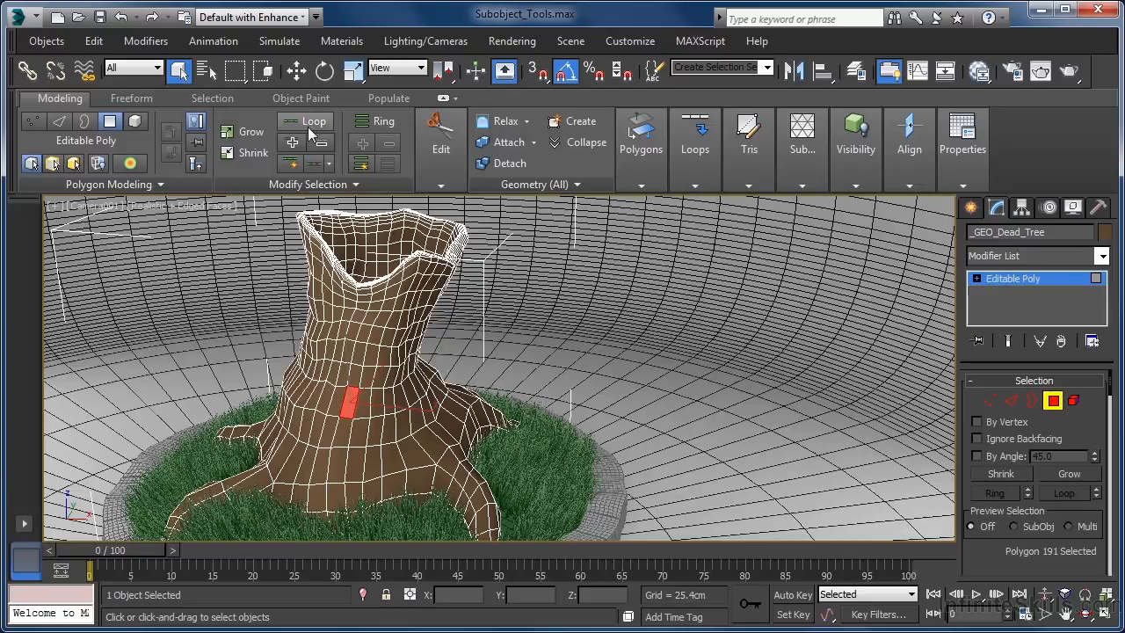
left_click(316, 120)
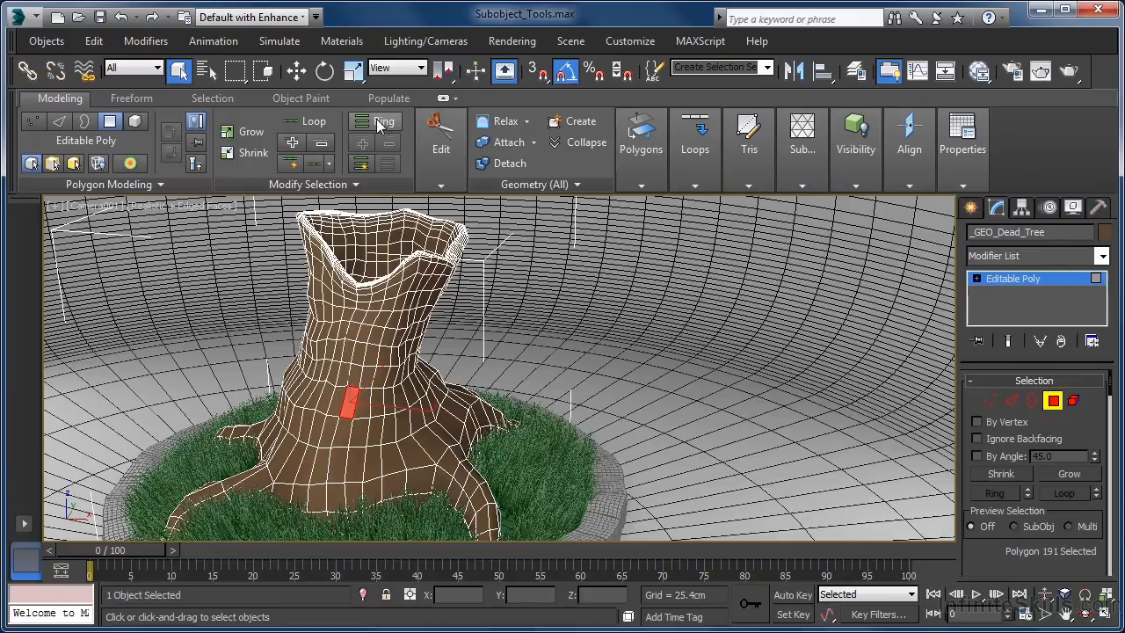
Add the Ring band through that face, forming a 110-polygon cross
left_click(382, 120)
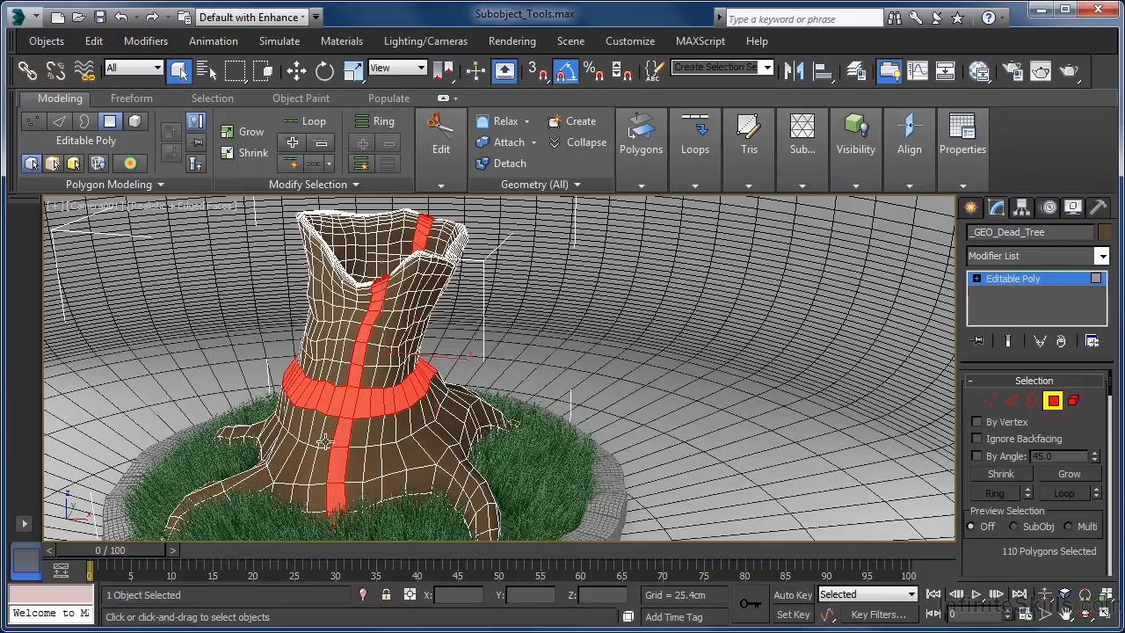
mouse_move(385, 367)
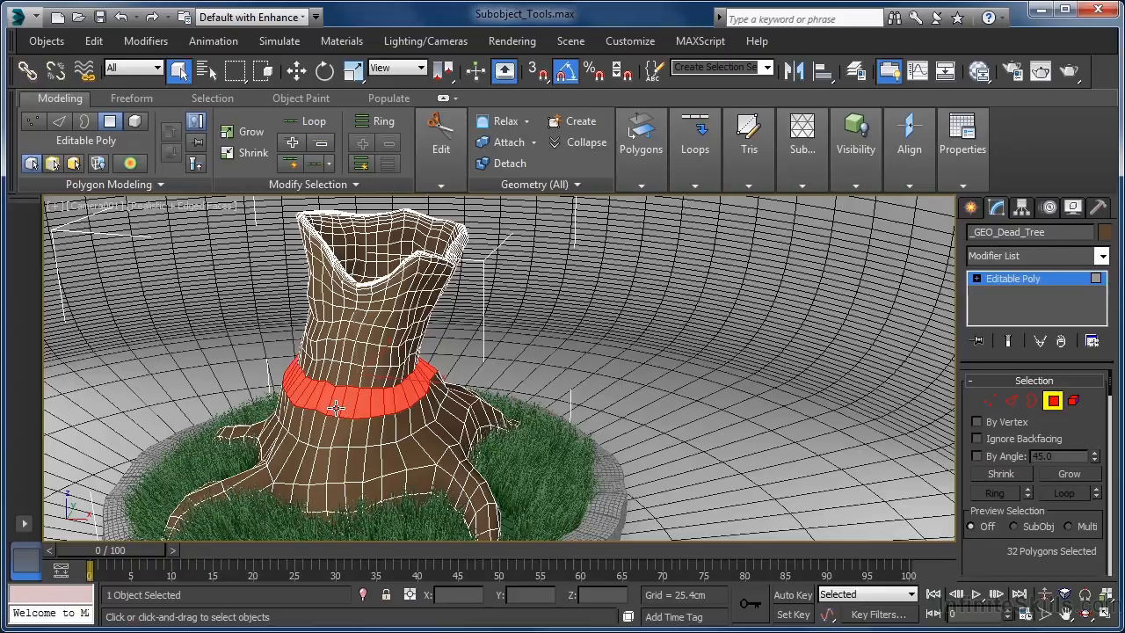
mouse_move(332, 420)
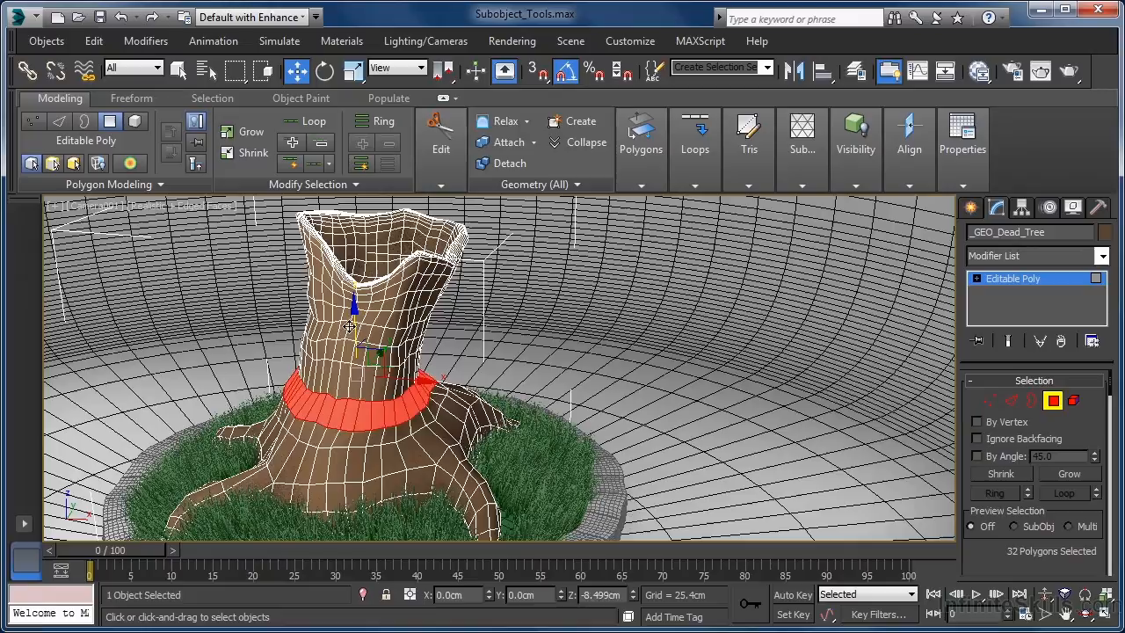
Drag the 32-polygon ring along the Z axis to slide it down the trunk
left_click_drag(352, 325, 351, 351)
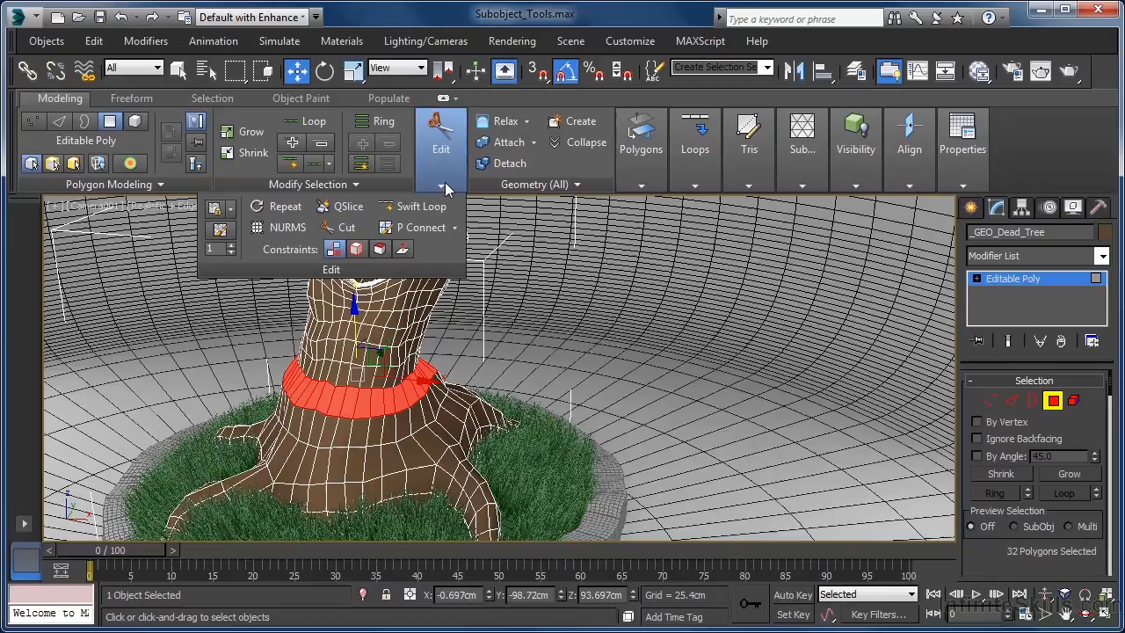
mouse_move(453, 202)
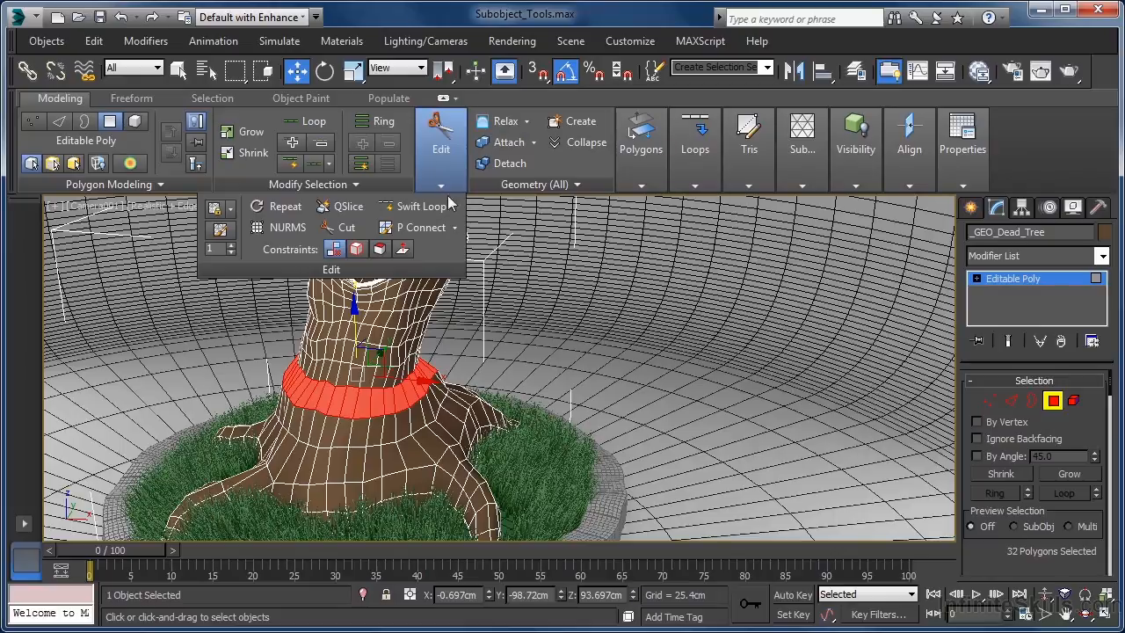
mouse_move(316, 264)
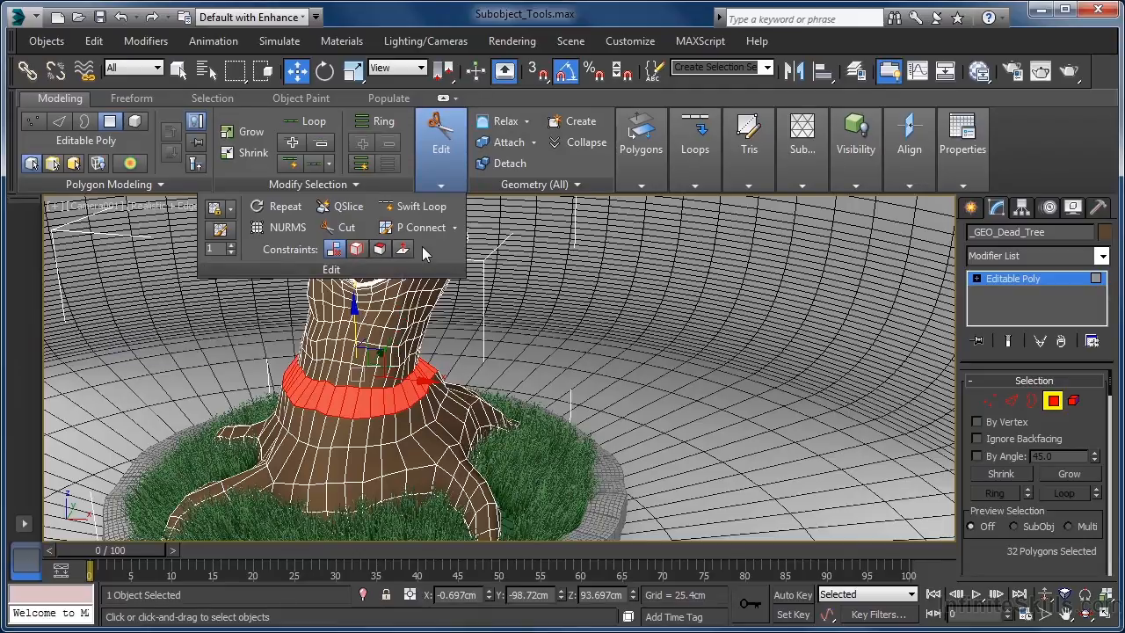
mouse_move(332, 268)
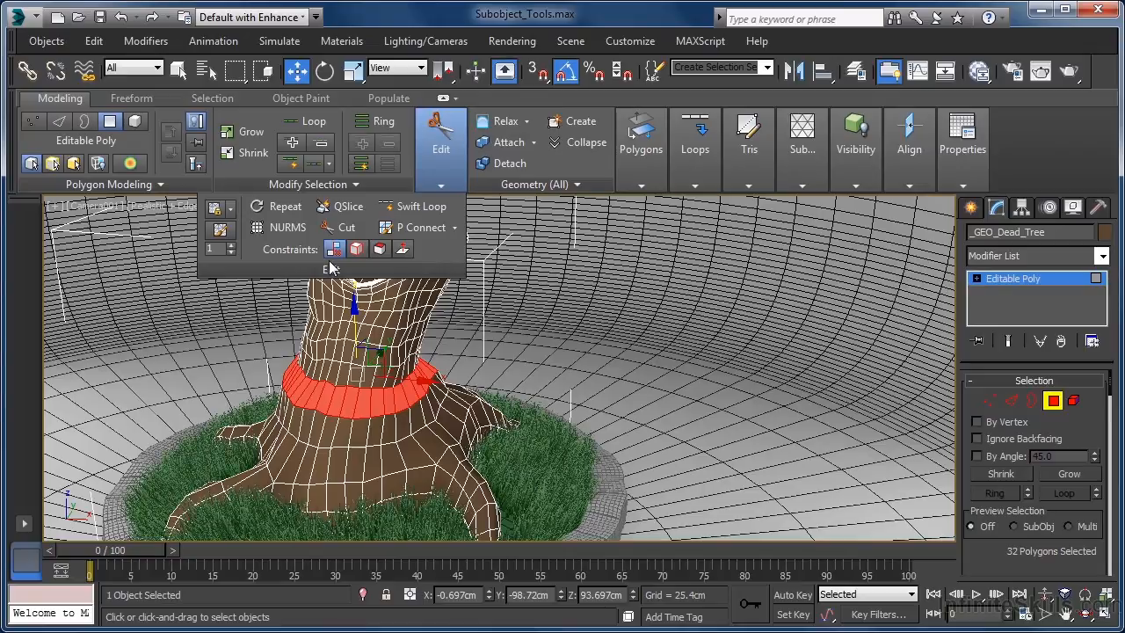
mouse_move(367, 268)
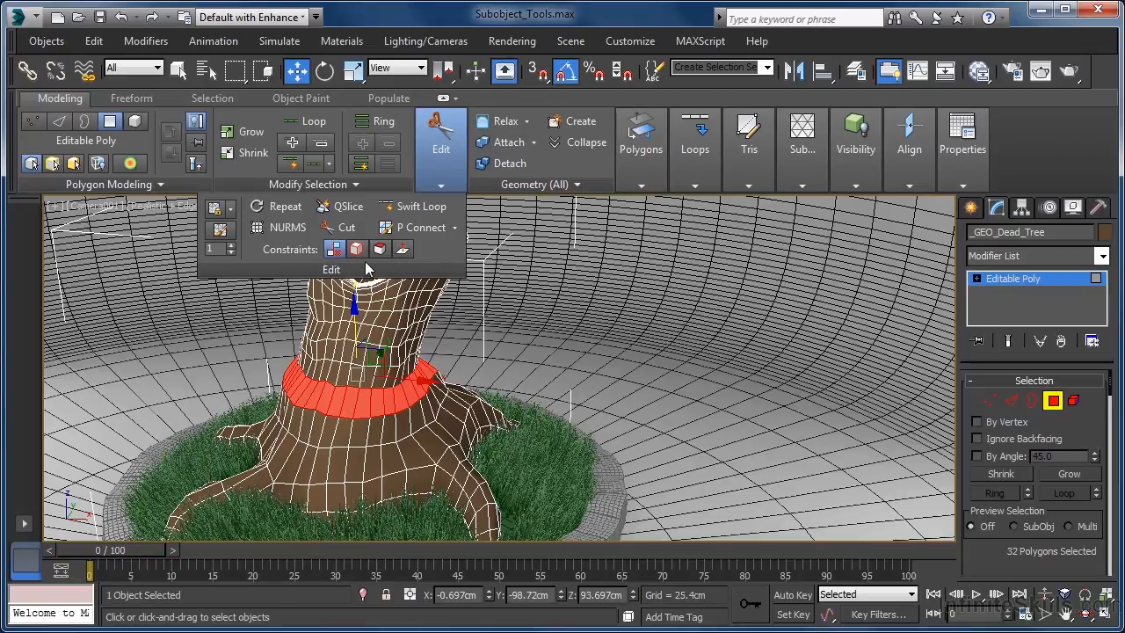
mouse_move(364, 268)
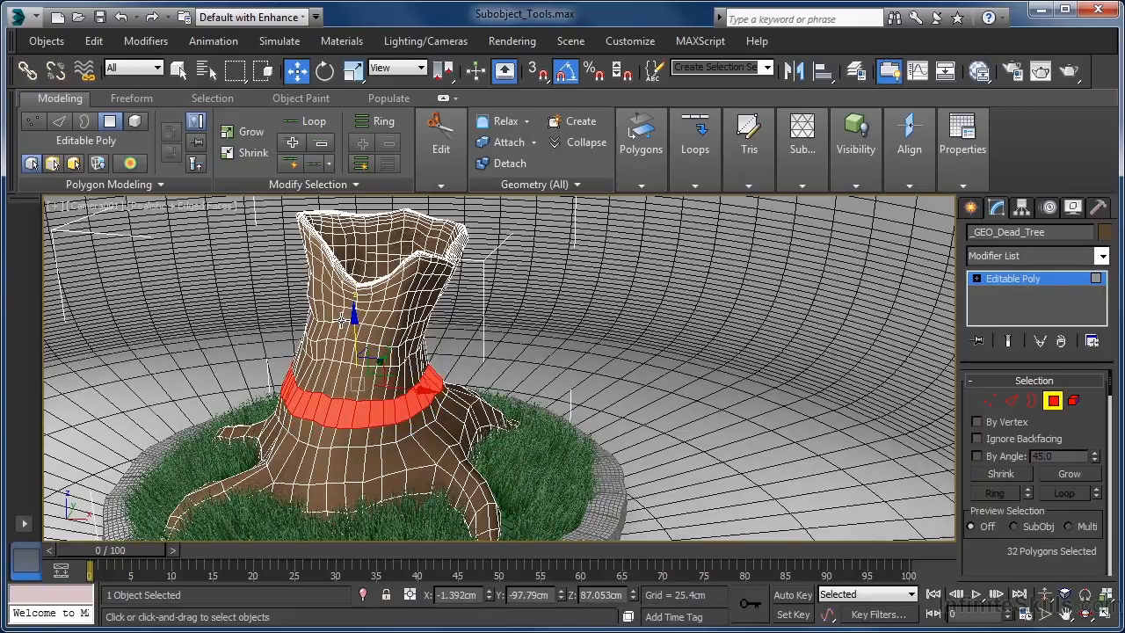
Switch Preview Selection to SubObj in the Selection rollout
left_click(440, 145)
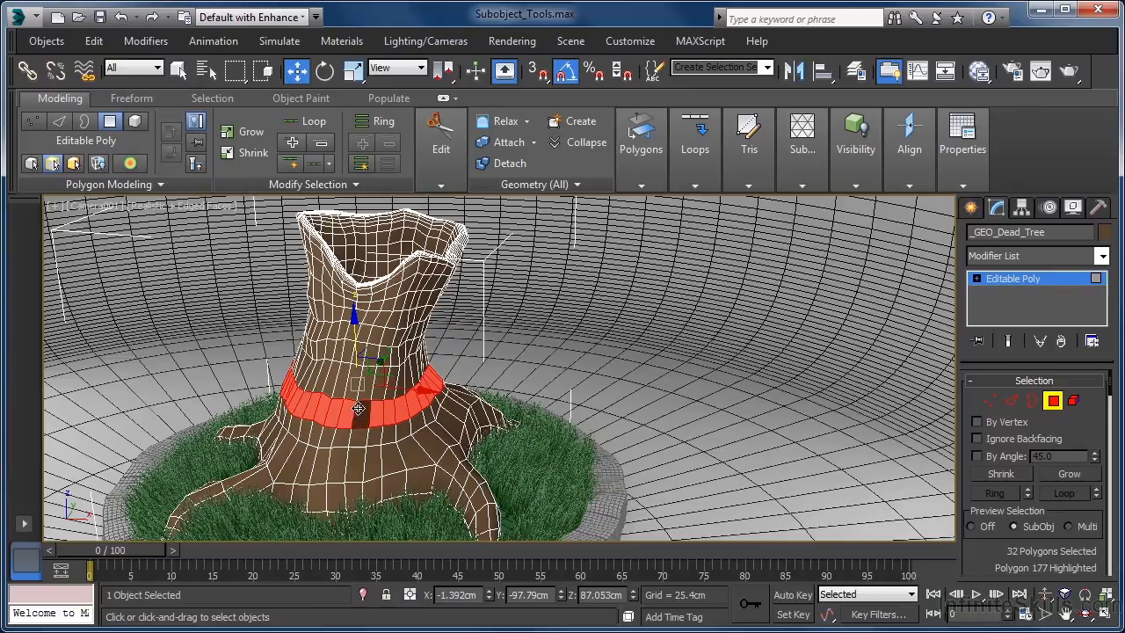
left_click(352, 413)
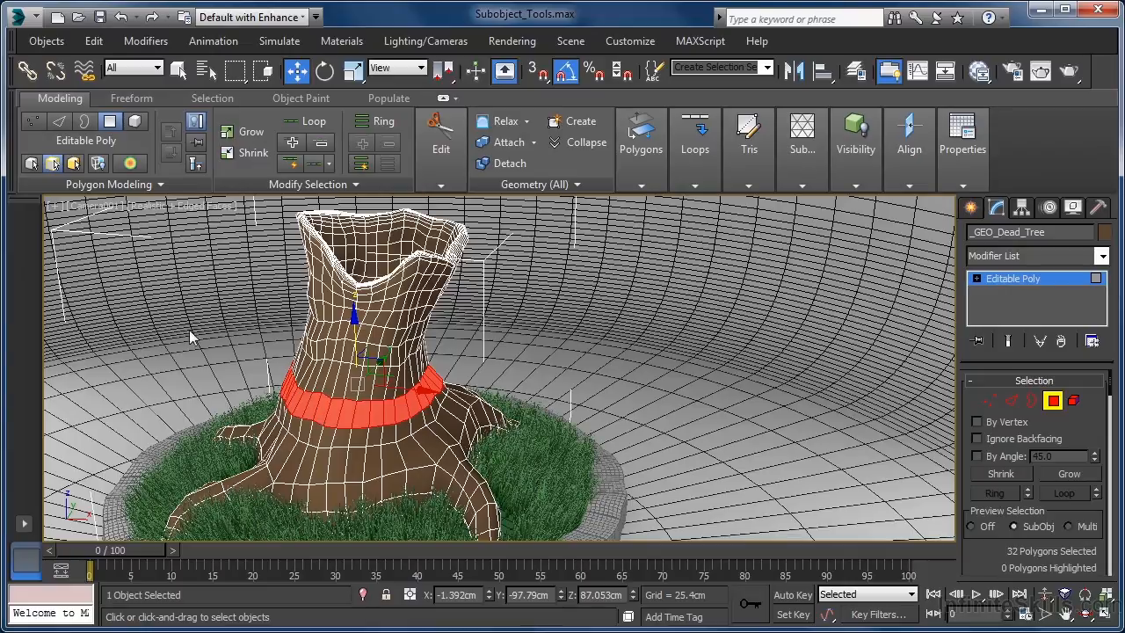
mouse_move(59, 121)
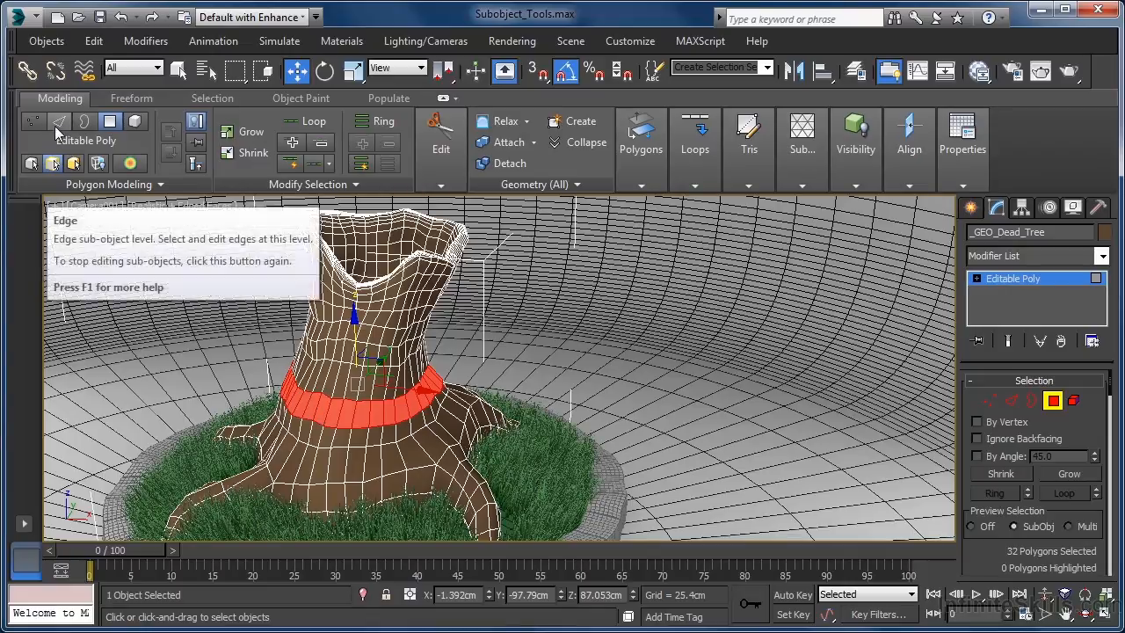